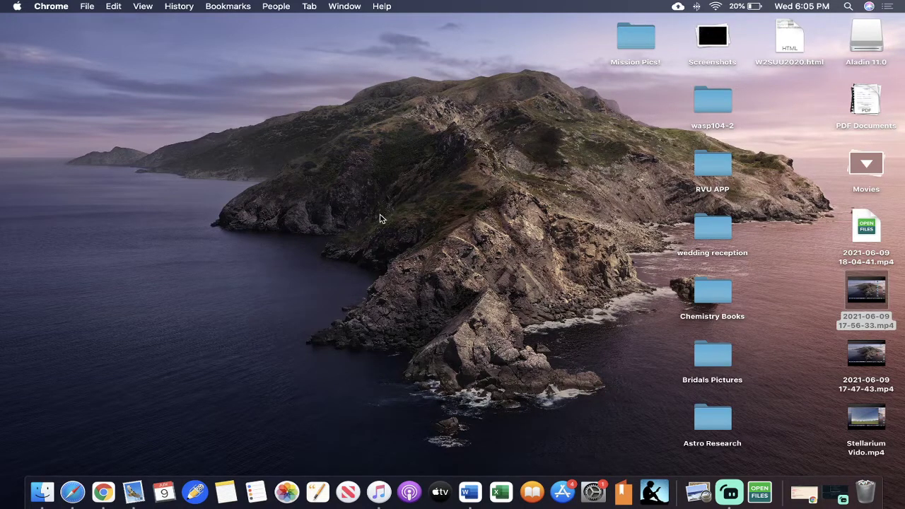
mouse_move(617, 315)
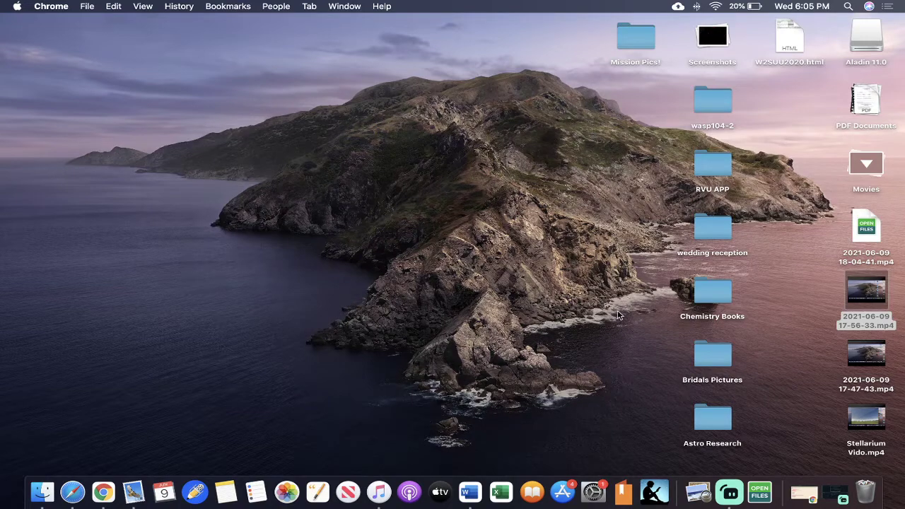
- Bring Chrome forward from the Dock, showing the 'wds catalog' Google results
left_click(102, 490)
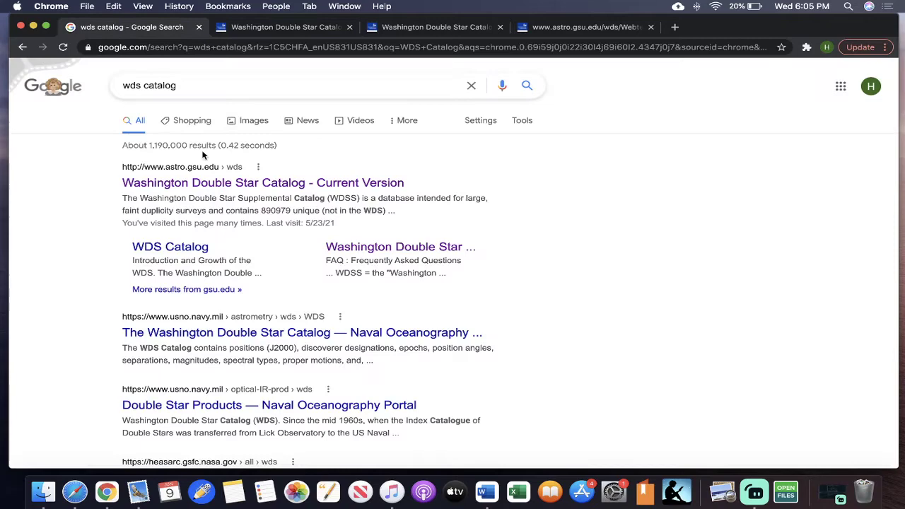
mouse_move(156, 85)
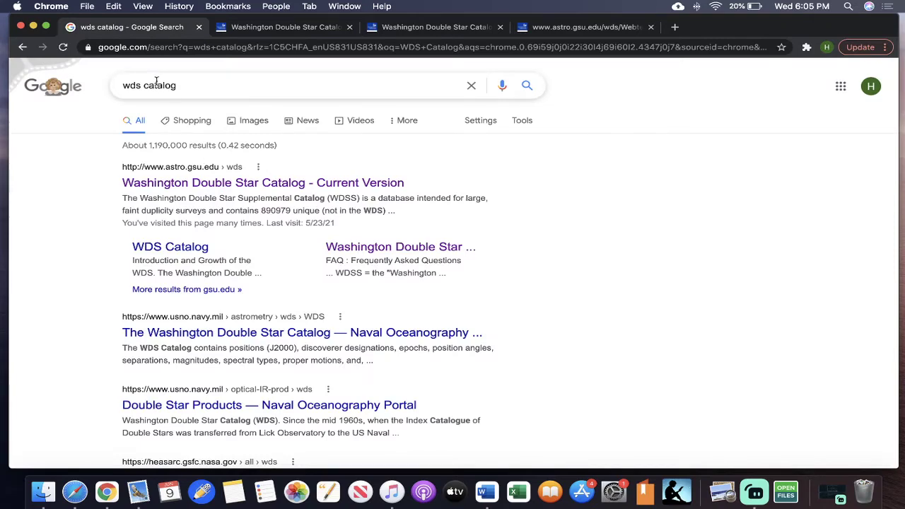
- Switch to the Washington Double Star Catalog home page tab at astro.gsu.edu
left_click(282, 26)
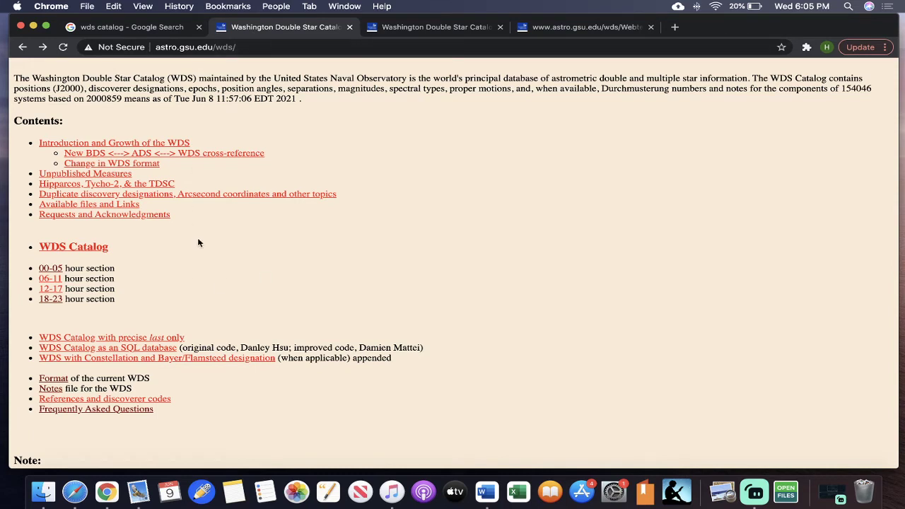
mouse_move(142, 221)
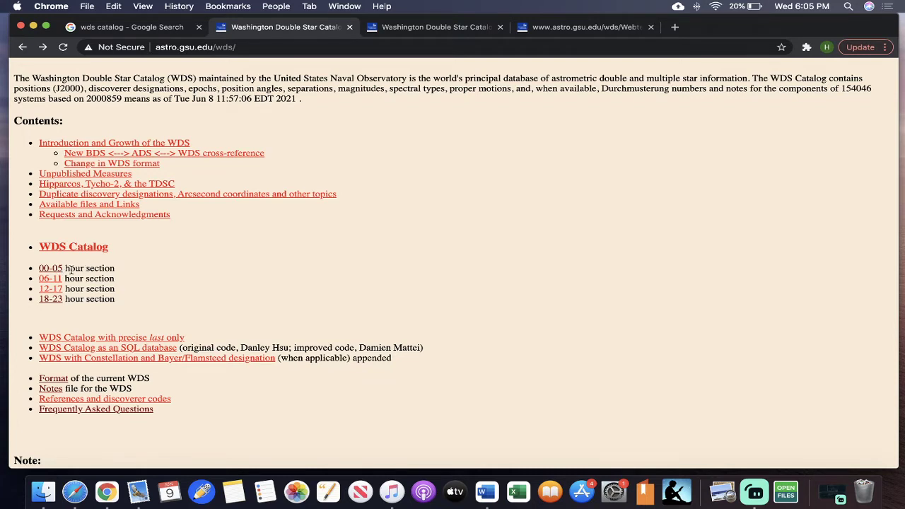
mouse_move(80, 300)
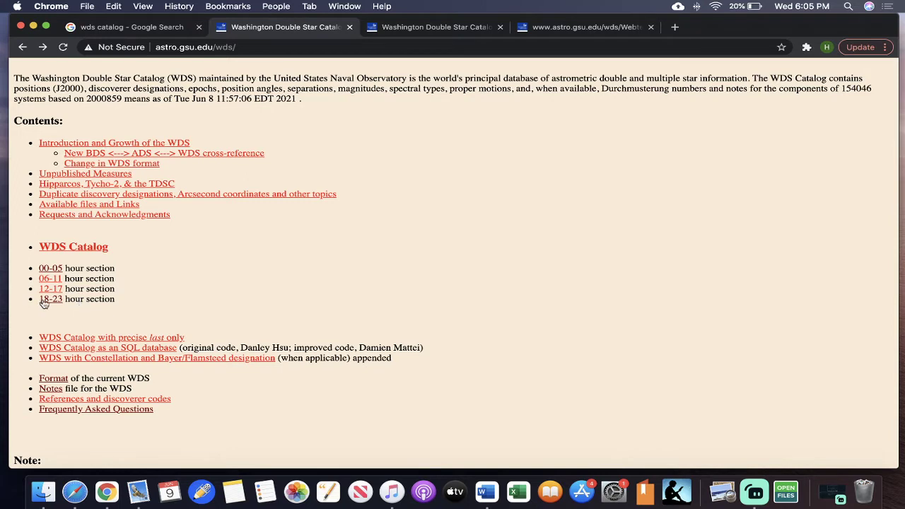
mouse_move(50, 298)
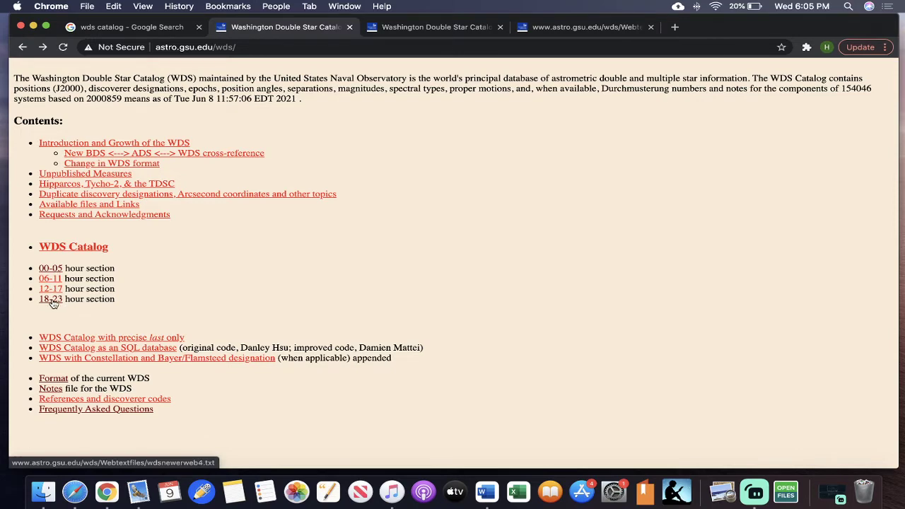
- Open the '18-23' hour section text listing under WDS Catalog
left_click(50, 298)
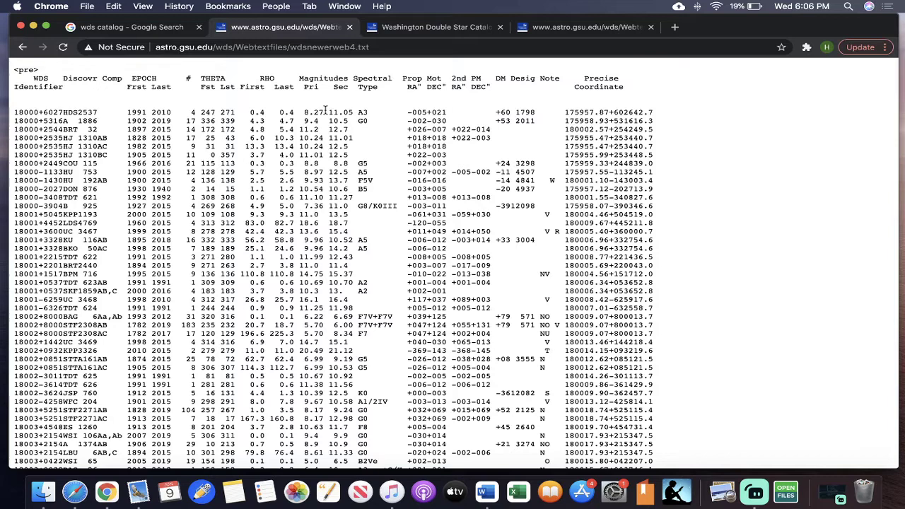
mouse_move(360, 147)
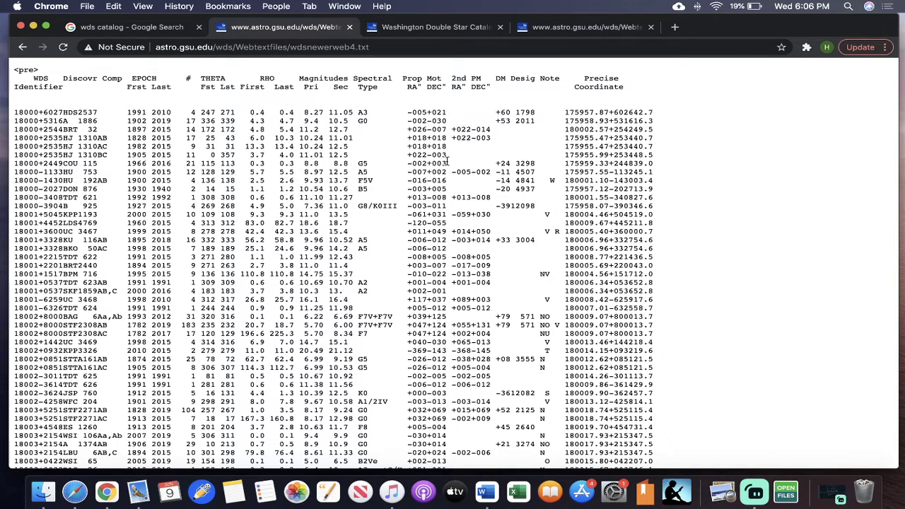
mouse_move(446, 160)
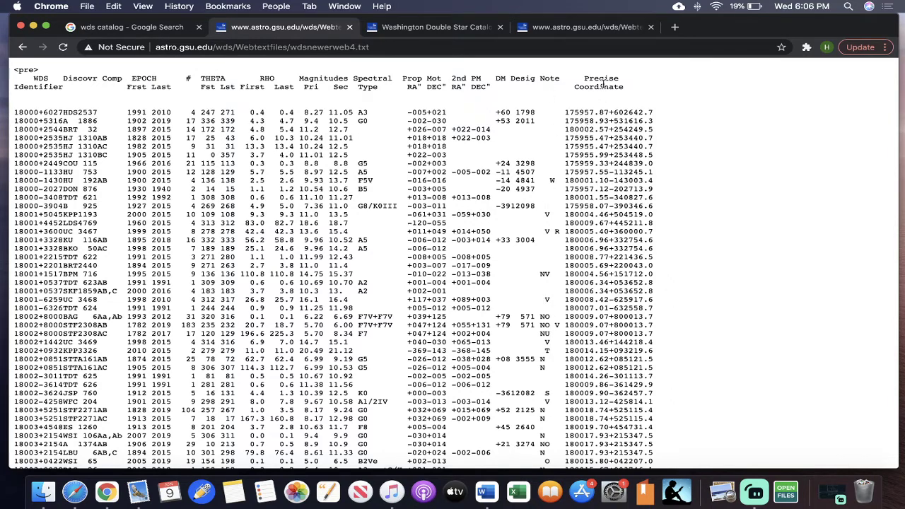
left_click_drag(563, 112, 656, 112)
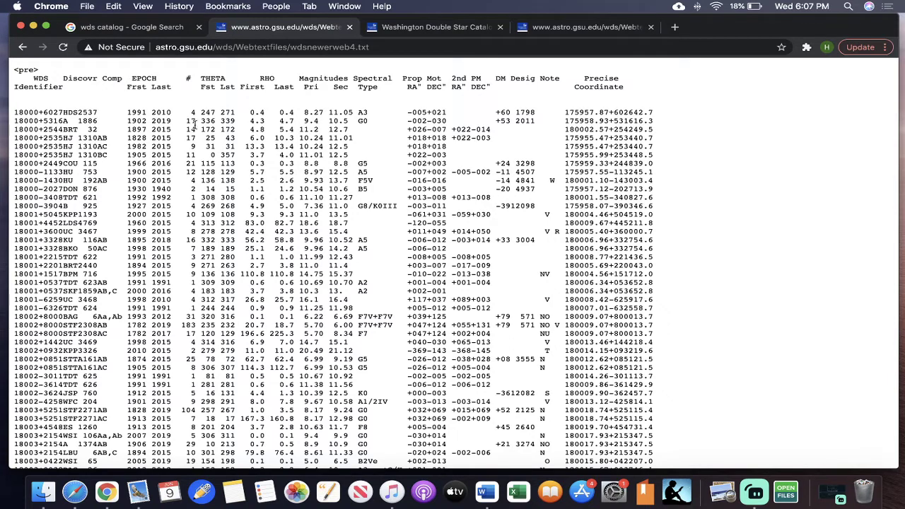
mouse_move(672, 27)
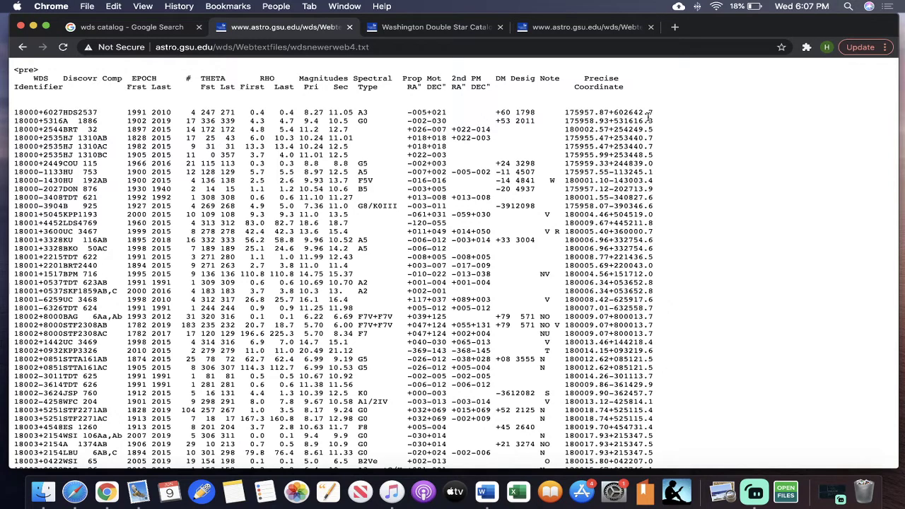
mouse_move(305, 132)
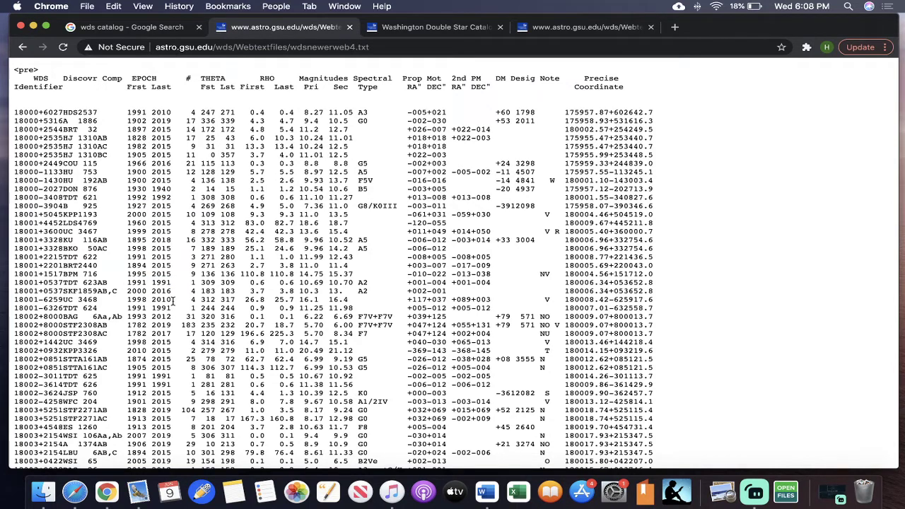
- Highlight row 18033+2350POU3343, then open the current WDS 'Format' description from the main page
double_click(141, 299)
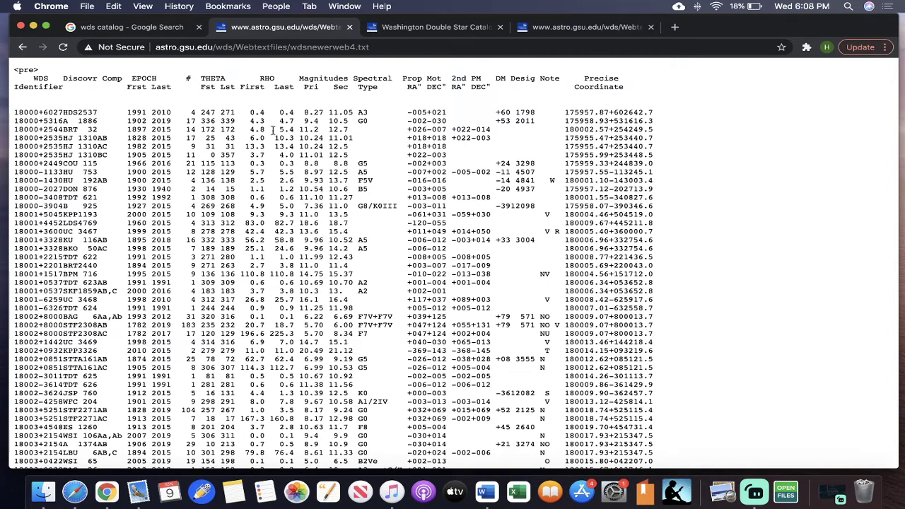
left_click_drag(246, 146, 296, 146)
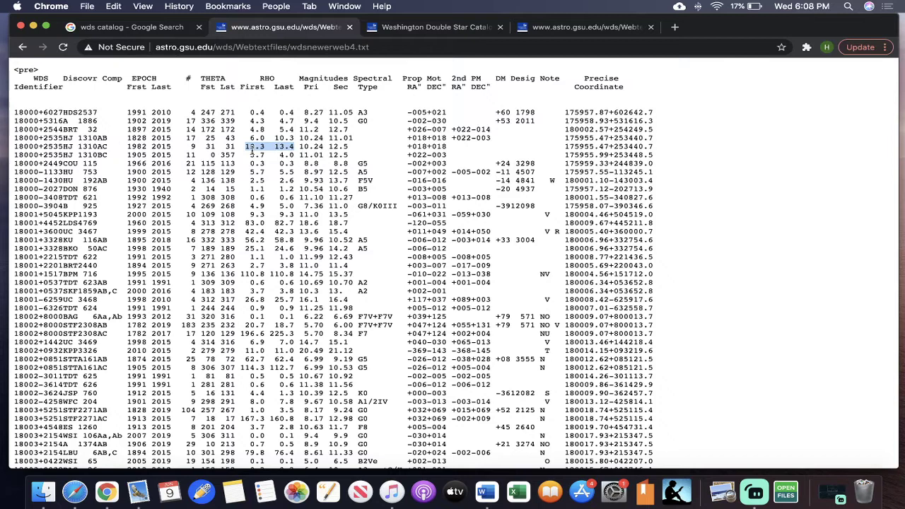
mouse_move(263, 140)
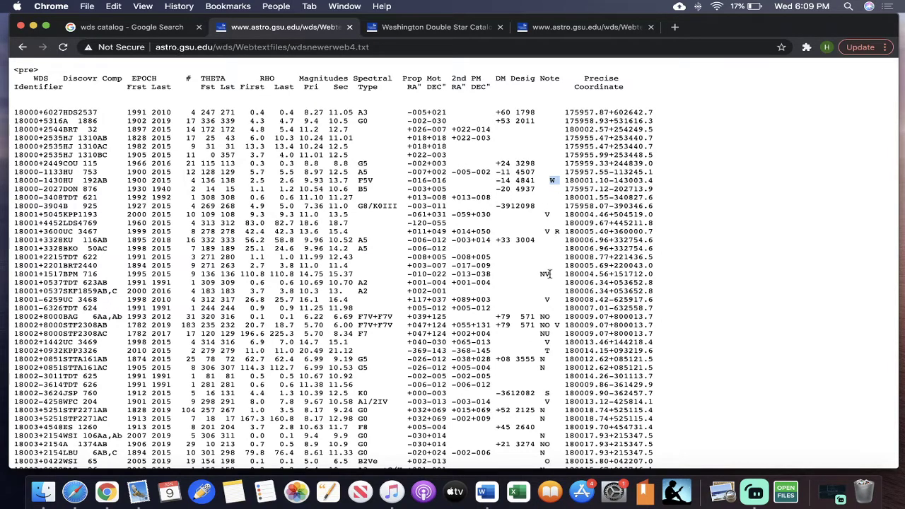
left_click(434, 27)
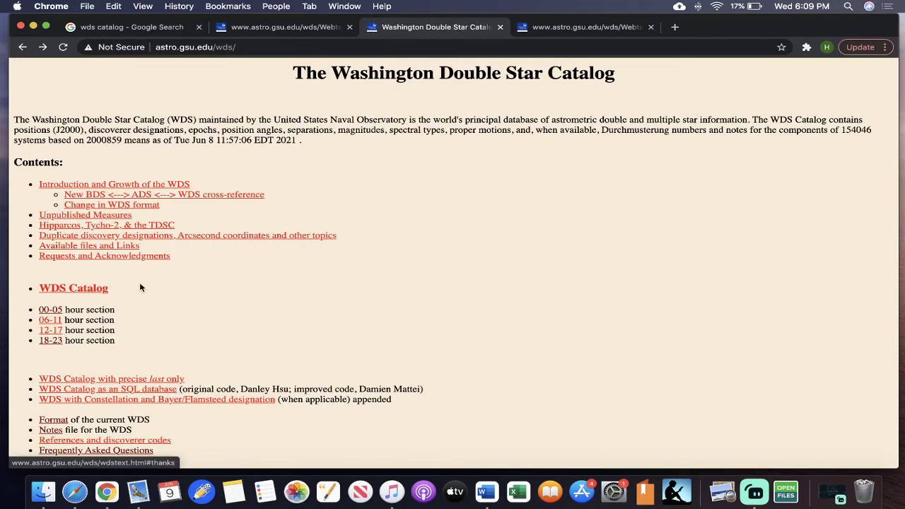
scroll("down", 3)
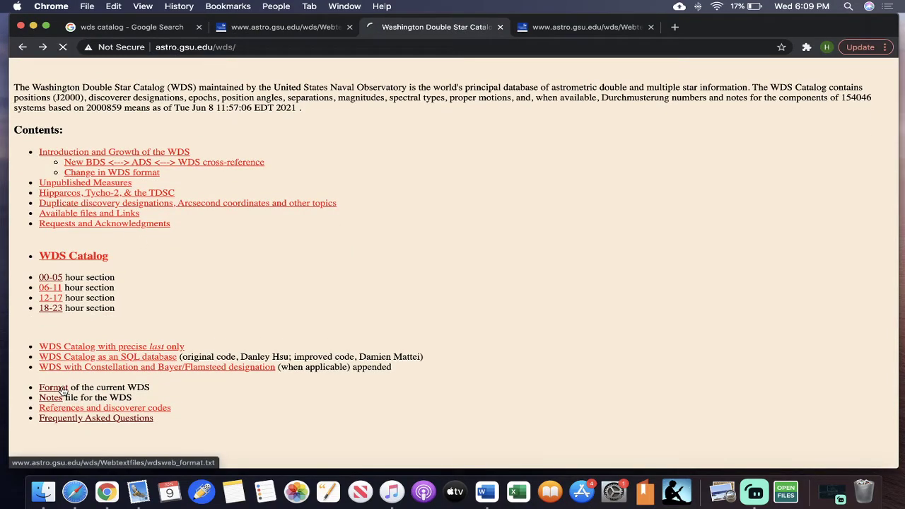
left_click(51, 386)
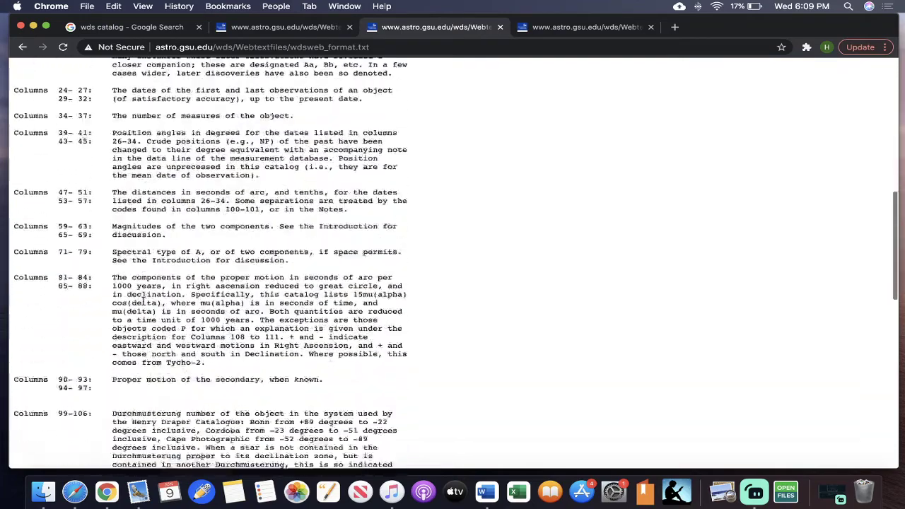
- Scroll wdsweb_format.txt down to the Columns 108–111 note code list
scroll("down", 3)
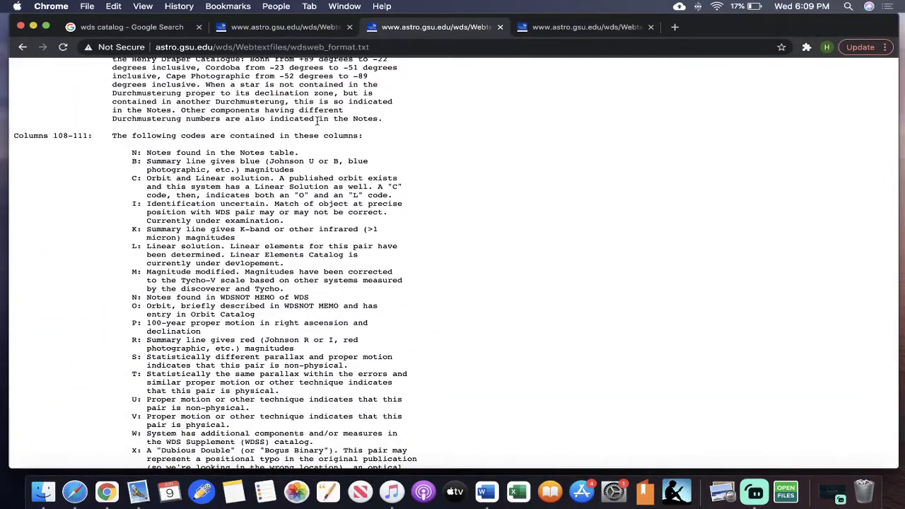
mouse_move(136, 151)
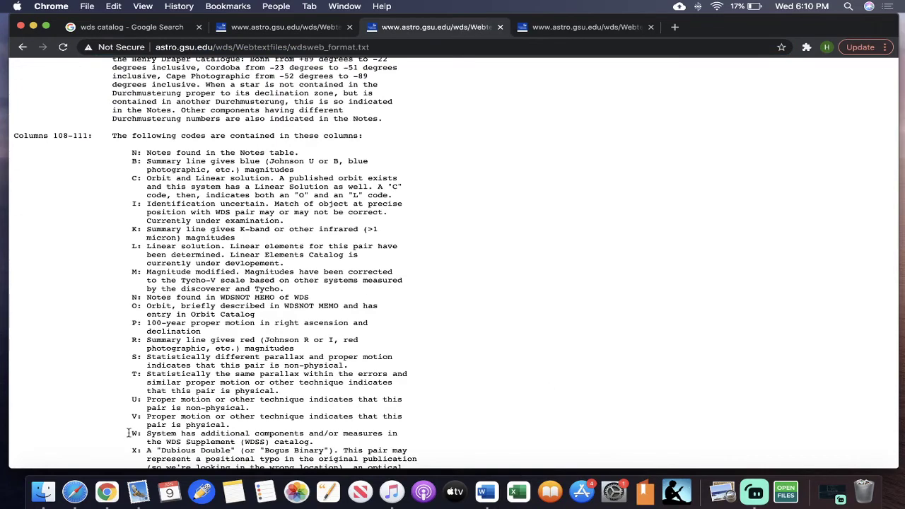
scroll("down", 3)
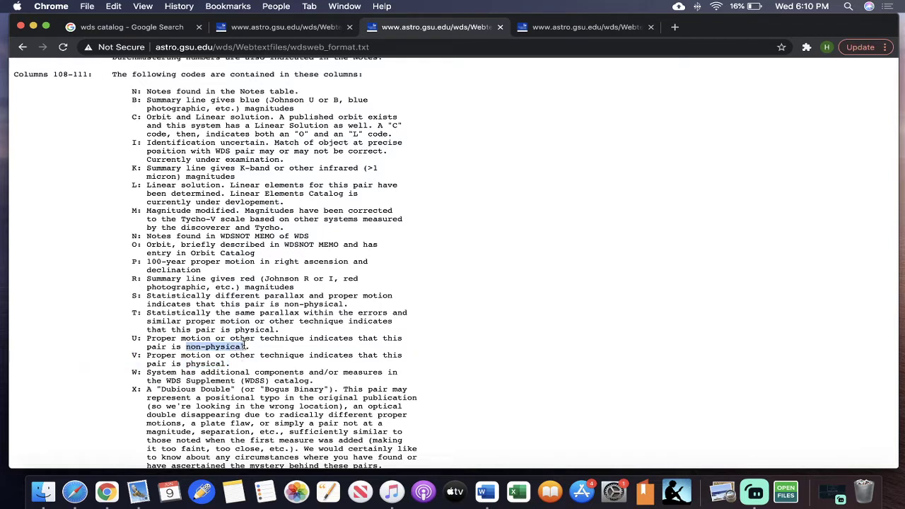
mouse_move(273, 355)
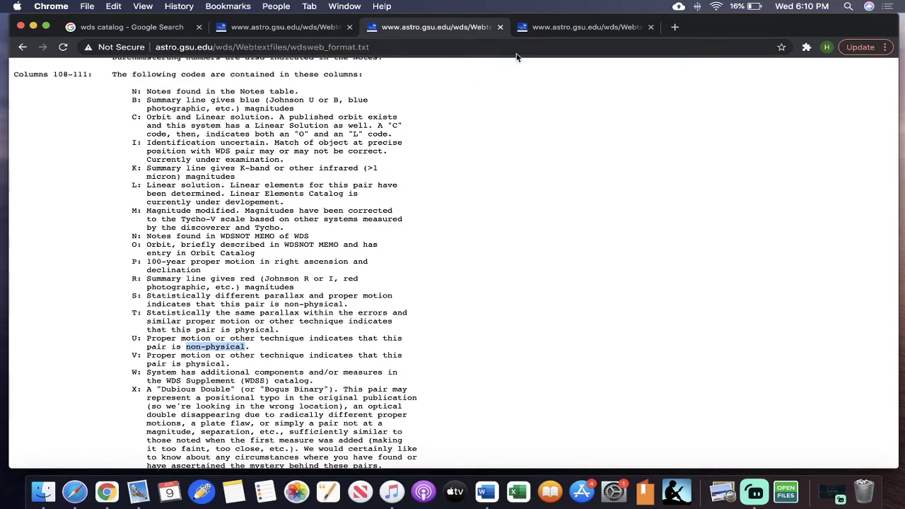
- Return to the wdsnewerweb4.txt tab showing the highlighted 18–23 hour star row
left_click(585, 26)
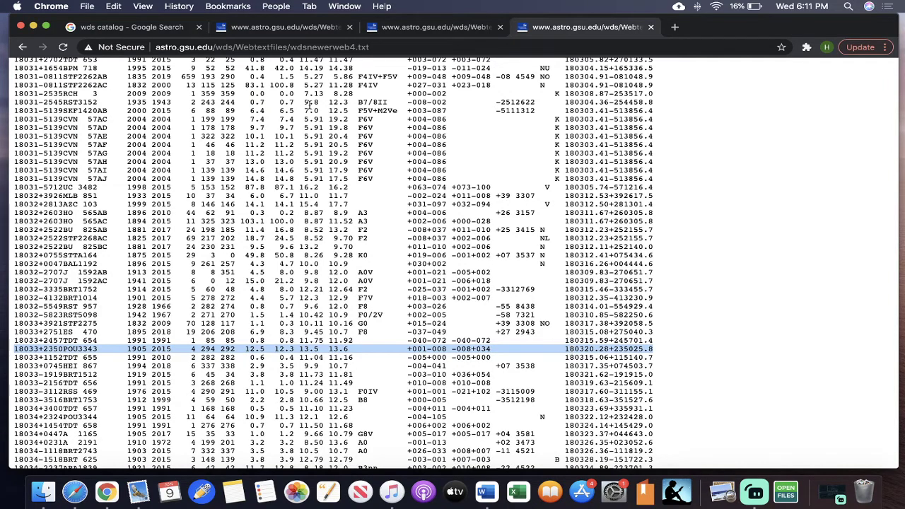
left_click(20, 47)
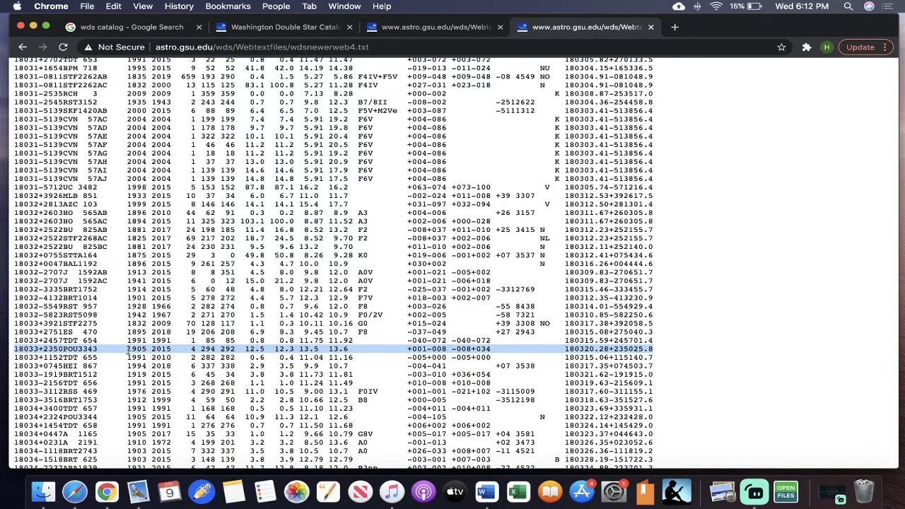
mouse_move(650, 349)
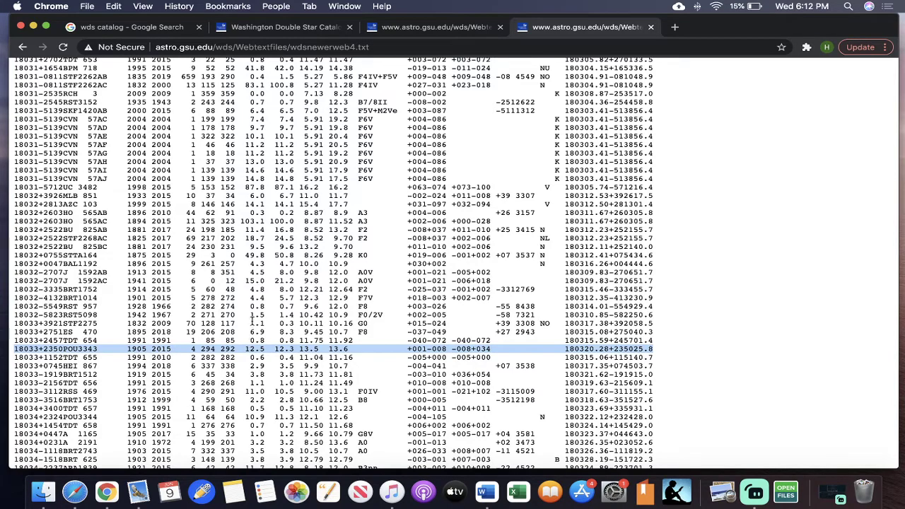
scroll("down", 3)
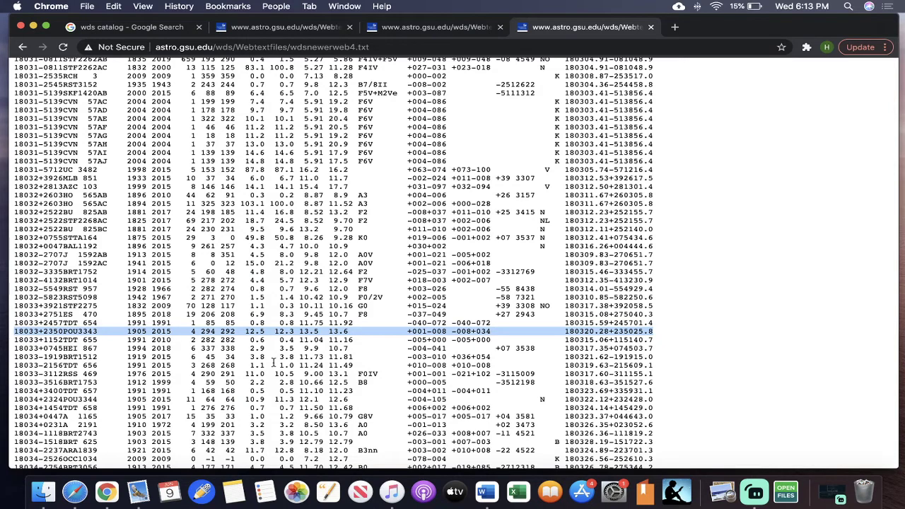
mouse_move(575, 338)
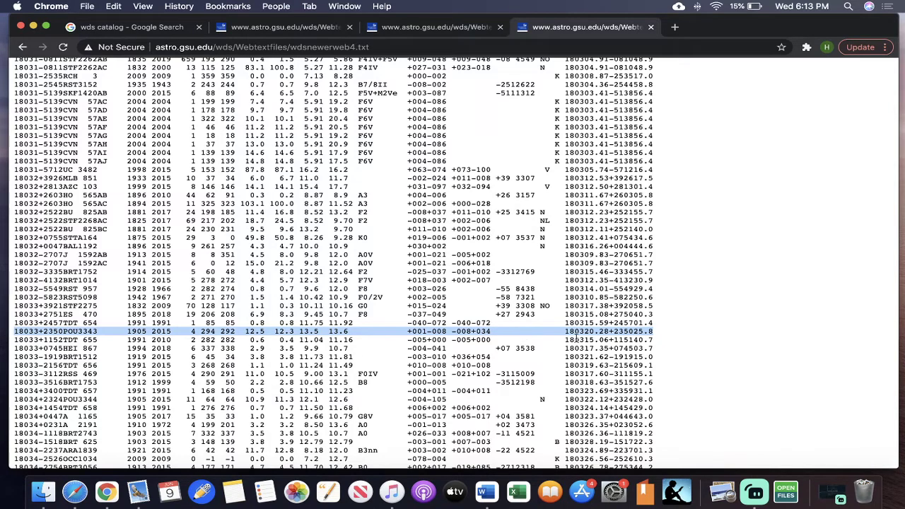